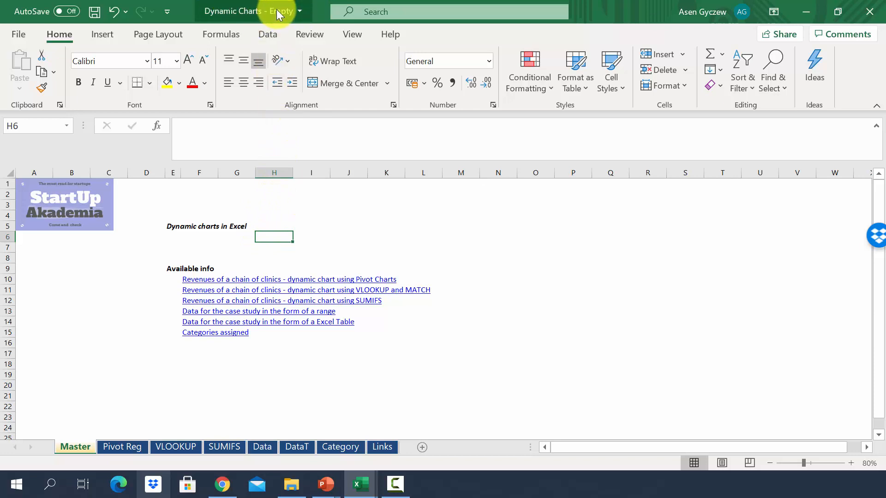
{"action": "mouse_move", "coordinate": [302, 5]}
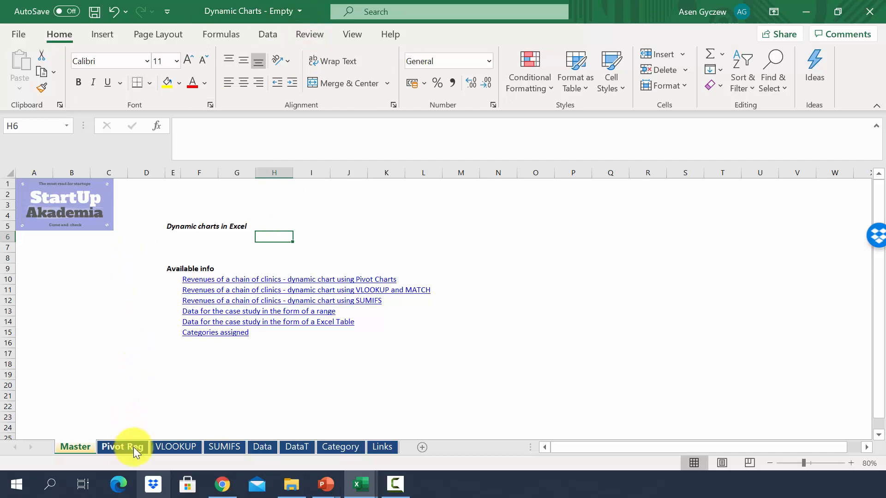
Switch to the Pivot Reg sheet and select the clinic sales table H4:J19
{"action": "left_click", "coordinate": [122, 446]}
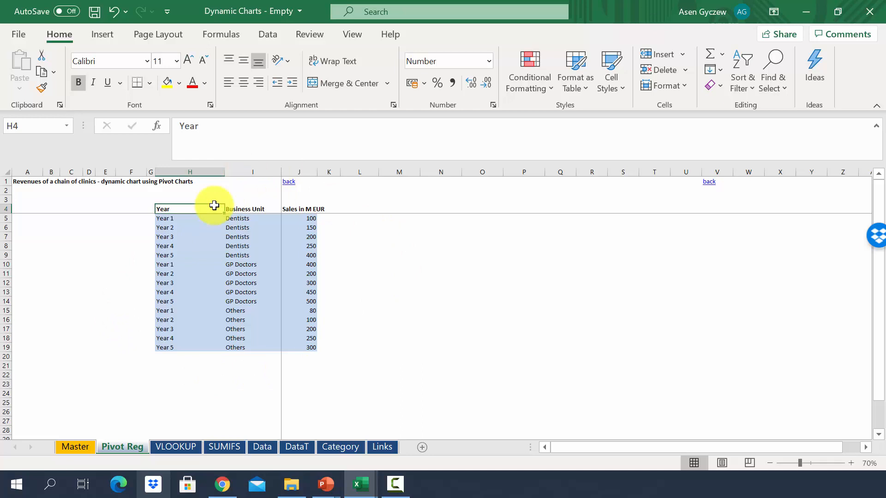
{"action": "mouse_move", "coordinate": [205, 205]}
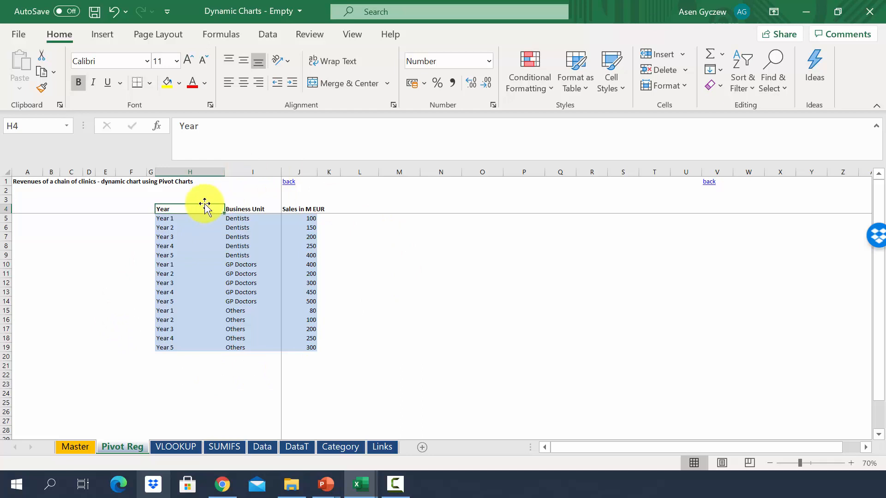
{"action": "mouse_move", "coordinate": [200, 221]}
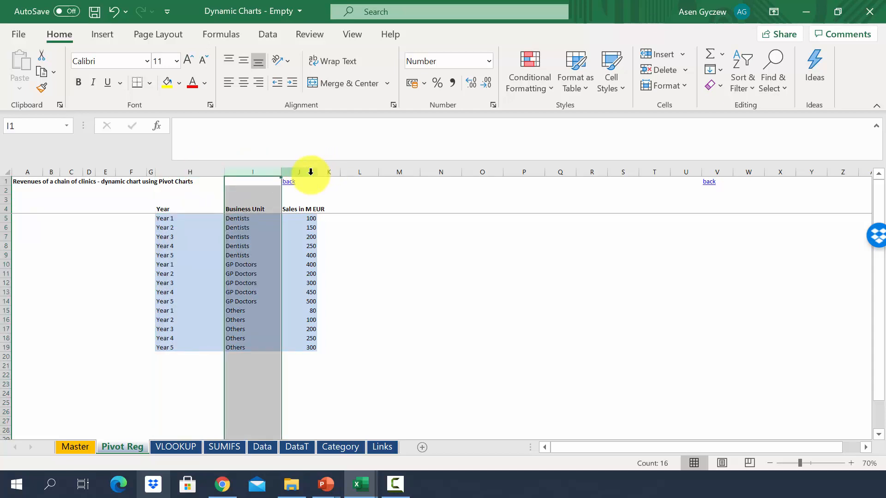
{"action": "left_click", "coordinate": [253, 209]}
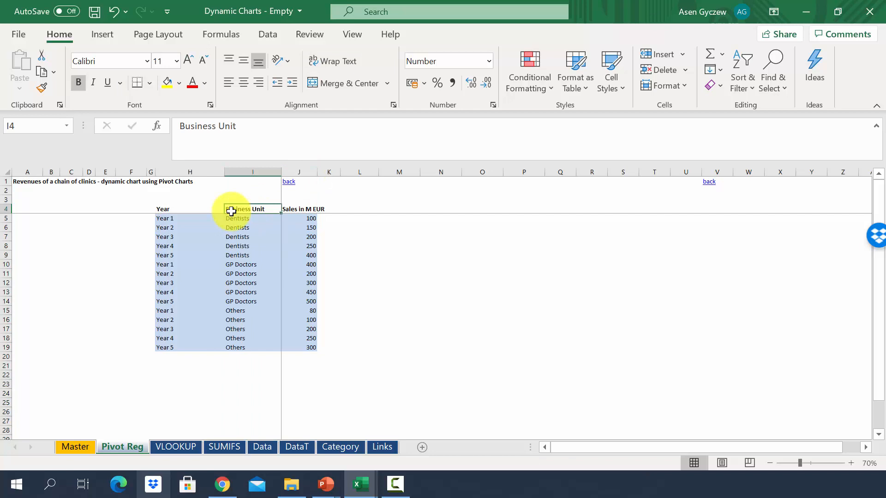
{"action": "left_click", "coordinate": [189, 209]}
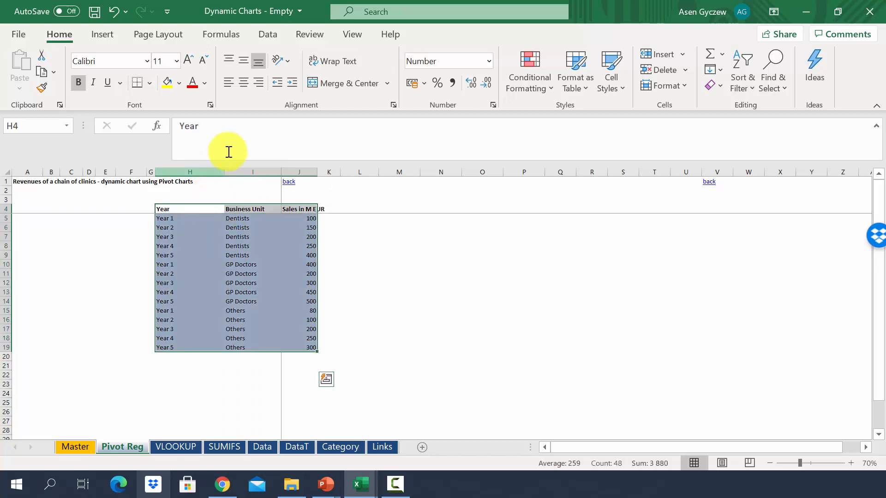
Insert a PivotChart from the selected table onto a new worksheet
{"action": "left_click", "coordinate": [103, 34]}
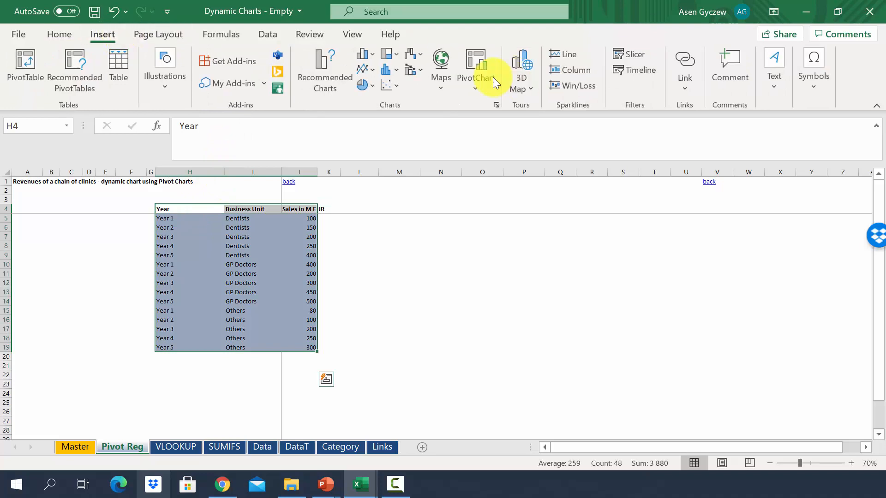
{"action": "left_click", "coordinate": [476, 70]}
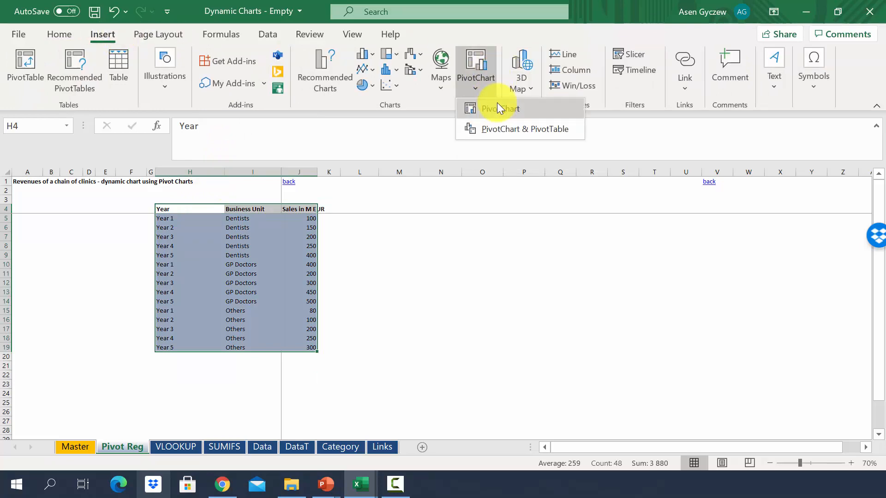
{"action": "left_click", "coordinate": [499, 108]}
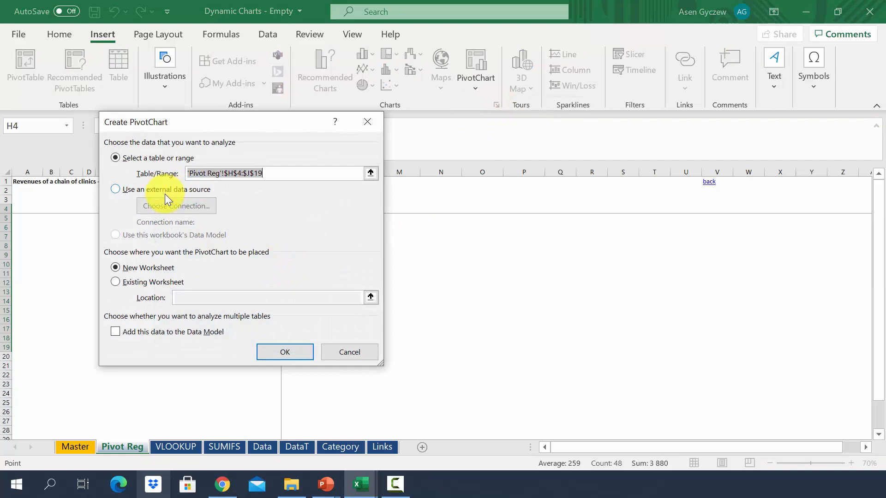
{"action": "mouse_move", "coordinate": [296, 269]}
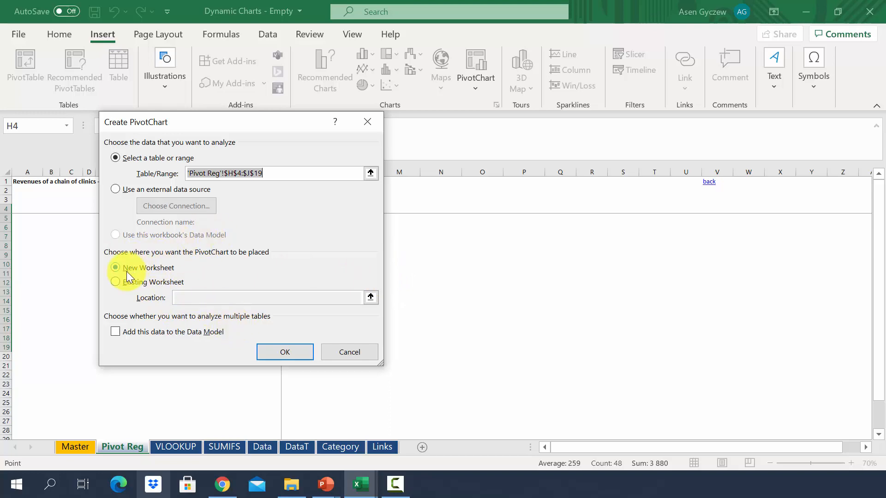
{"action": "left_click", "coordinate": [285, 351]}
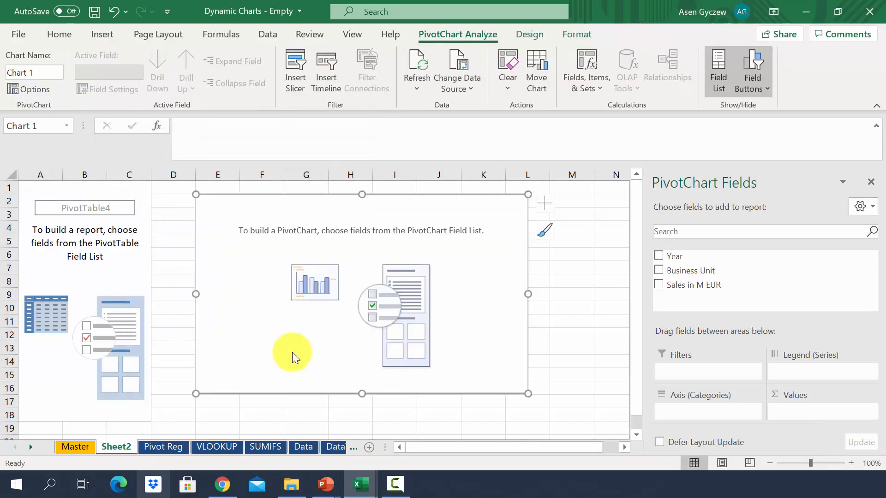
{"action": "mouse_move", "coordinate": [544, 301]}
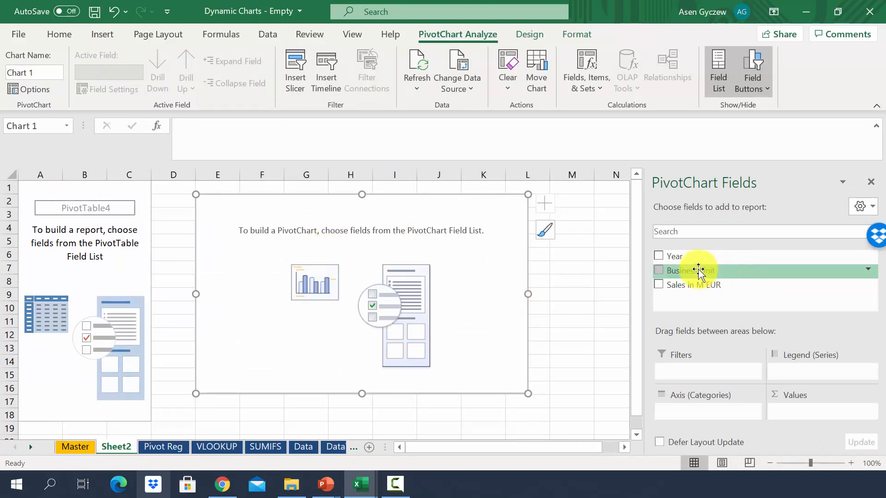
Place Year on the axis, Sales in M EUR as values and Business Unit as legend series
{"action": "left_click_drag", "start_coordinate": [673, 256], "coordinate": [715, 417]}
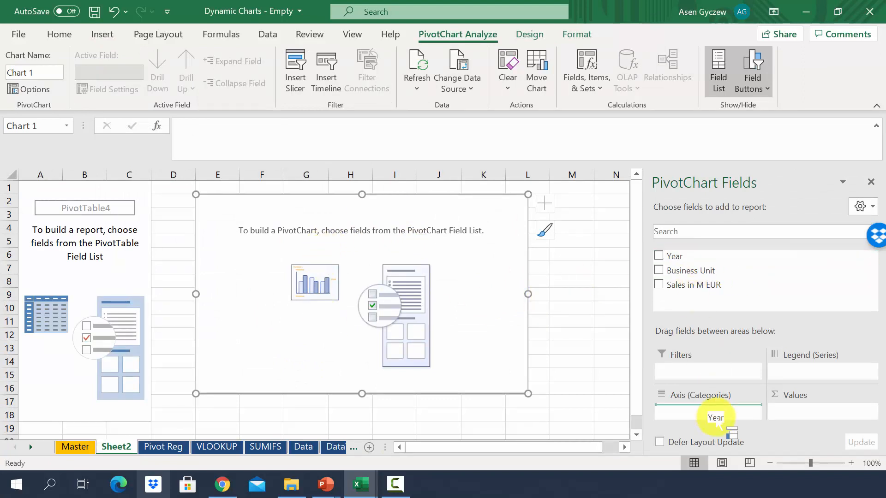
{"action": "left_click", "coordinate": [658, 255]}
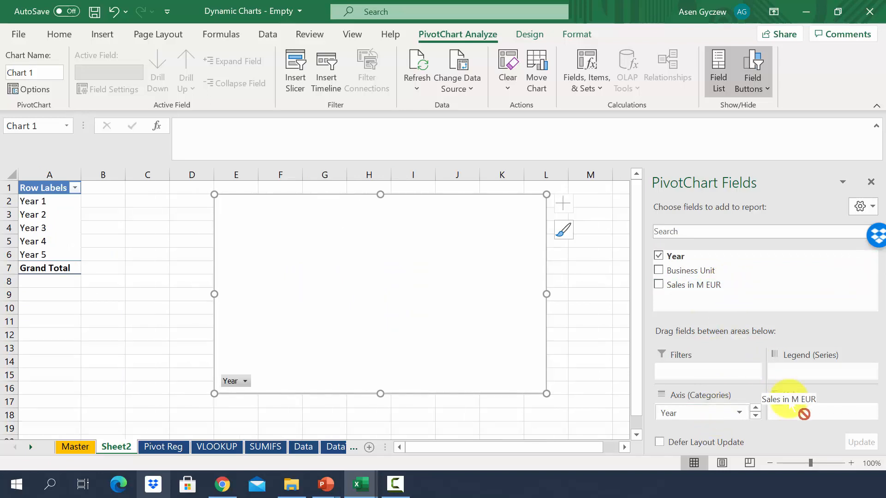
{"action": "left_click", "coordinate": [659, 286]}
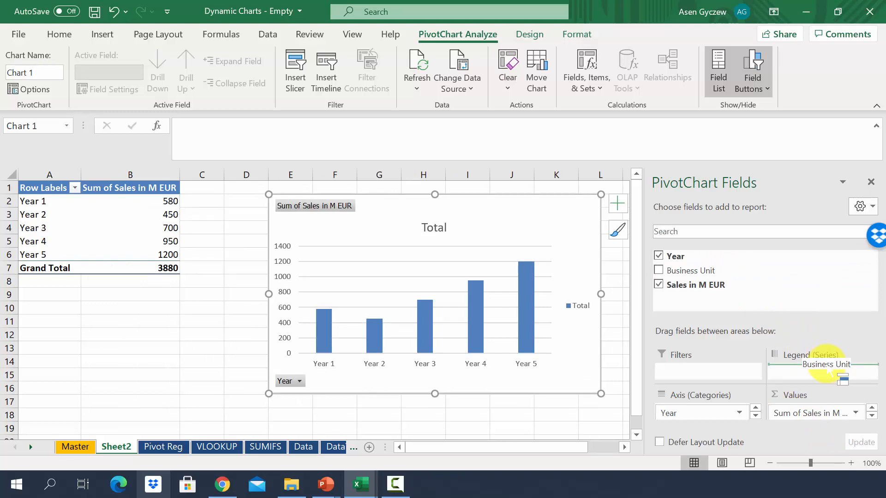
{"action": "left_click", "coordinate": [659, 270]}
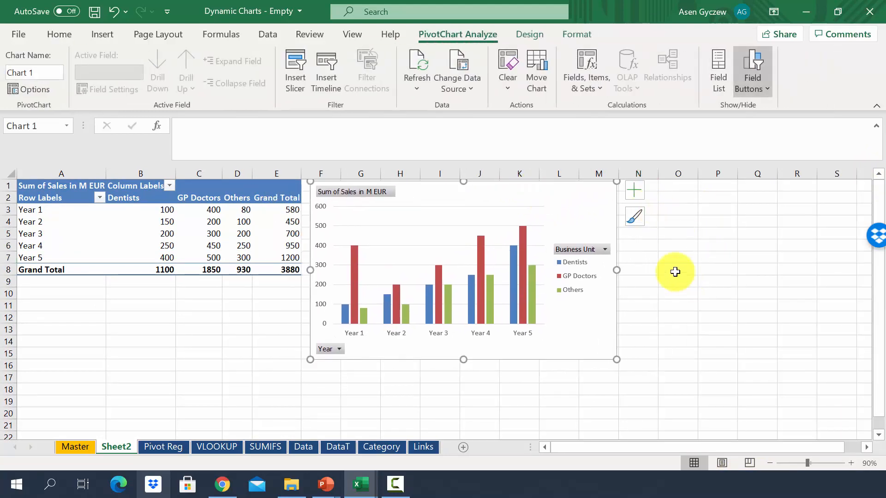
Hide all field buttons on the pivot chart via the Business Unit button's menu
{"action": "left_click", "coordinate": [604, 250]}
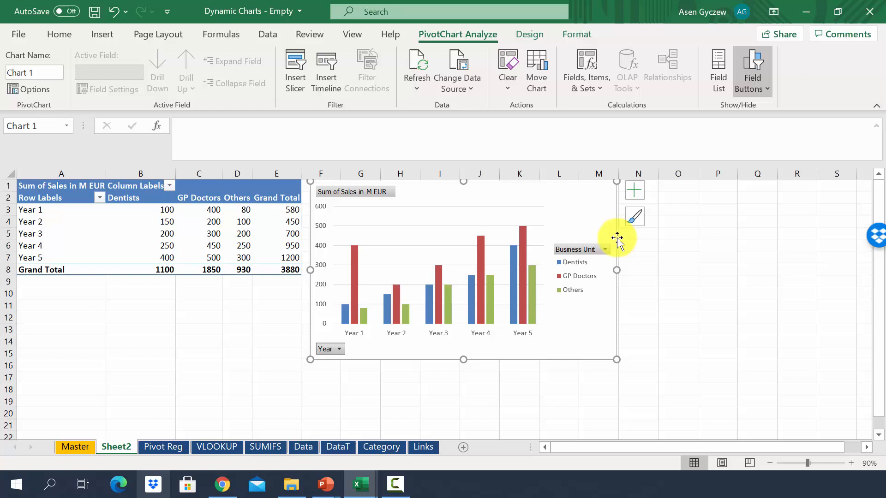
{"action": "mouse_move", "coordinate": [591, 255]}
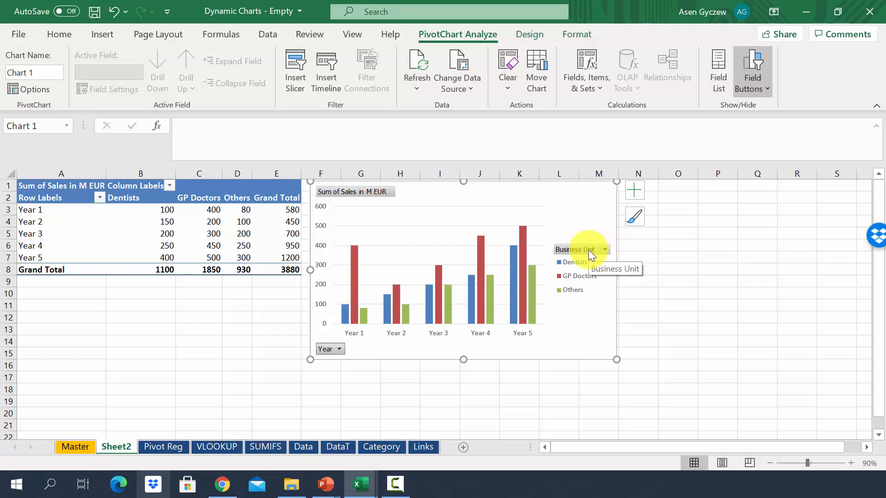
{"action": "mouse_move", "coordinate": [583, 255]}
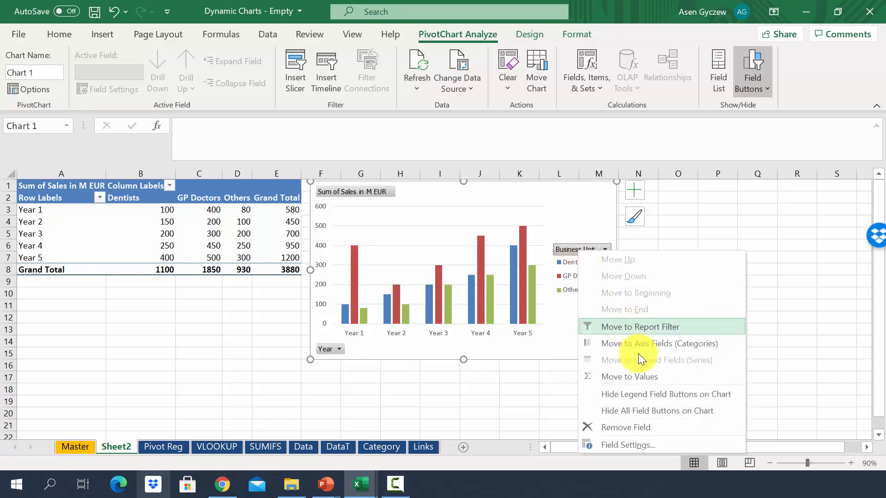
{"action": "mouse_move", "coordinate": [655, 394]}
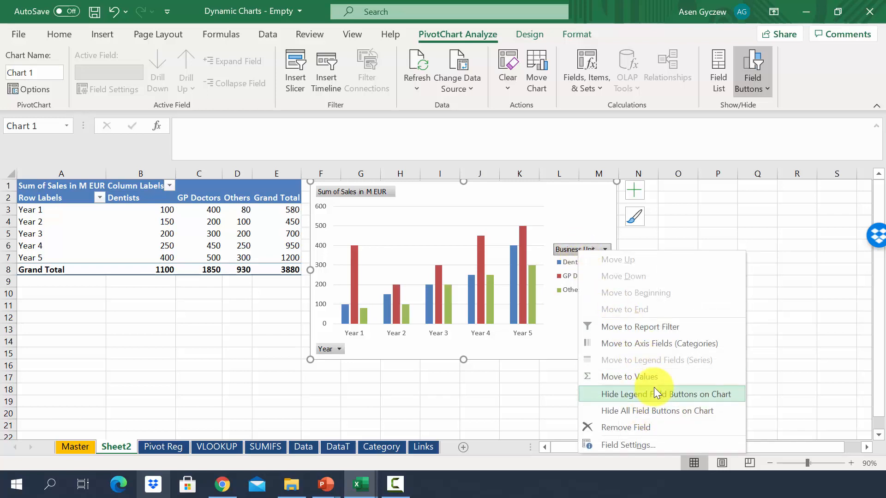
{"action": "mouse_move", "coordinate": [652, 402]}
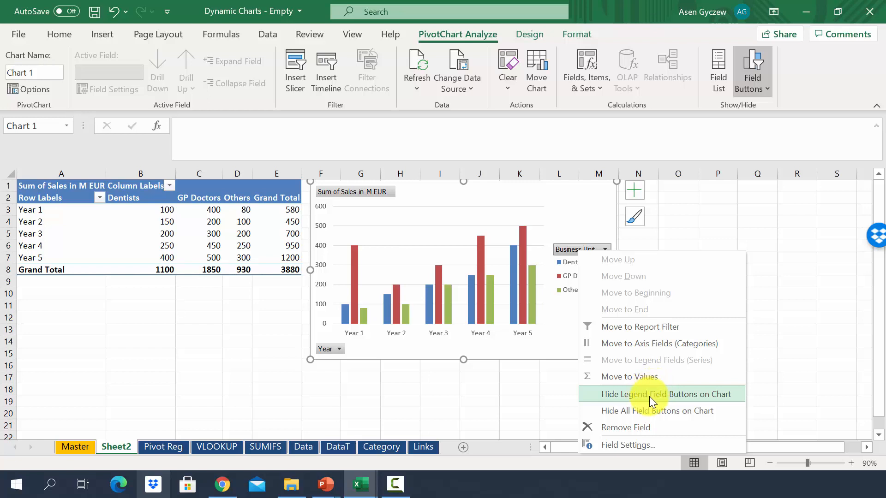
{"action": "mouse_move", "coordinate": [652, 410]}
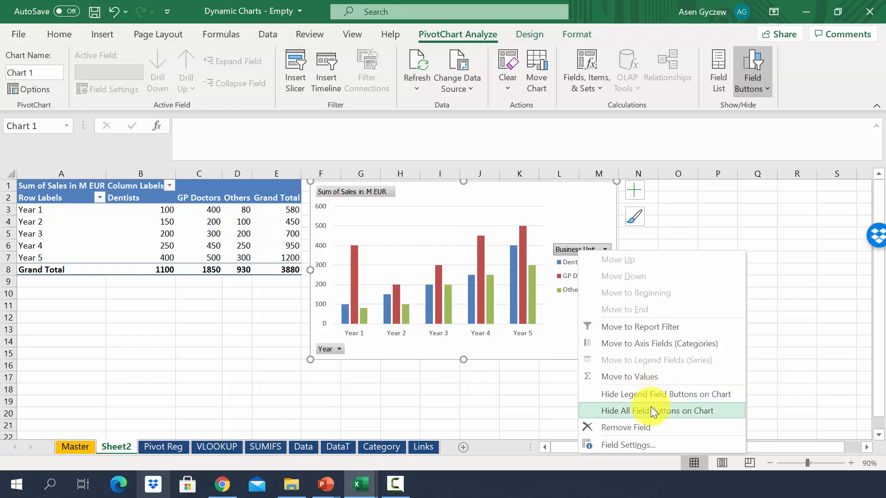
{"action": "left_click", "coordinate": [653, 410]}
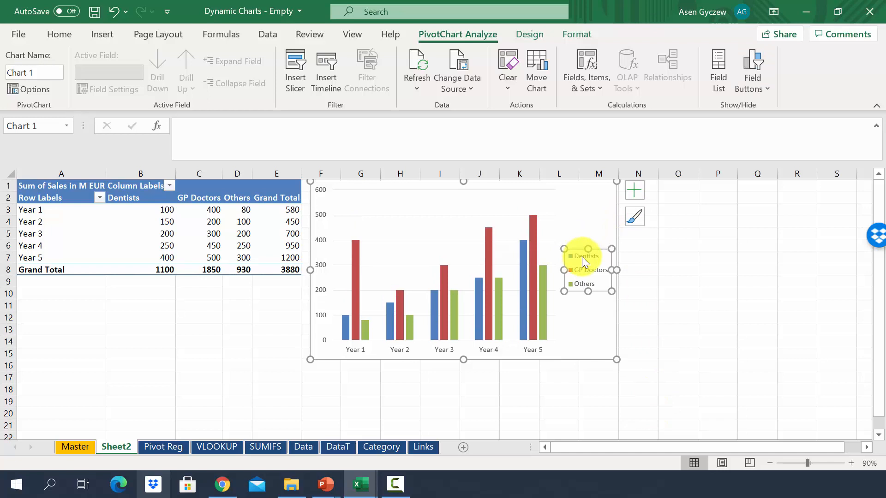
Set the Business Unit legend position to Bottom through Format Legend
{"action": "right_click", "coordinate": [585, 263]}
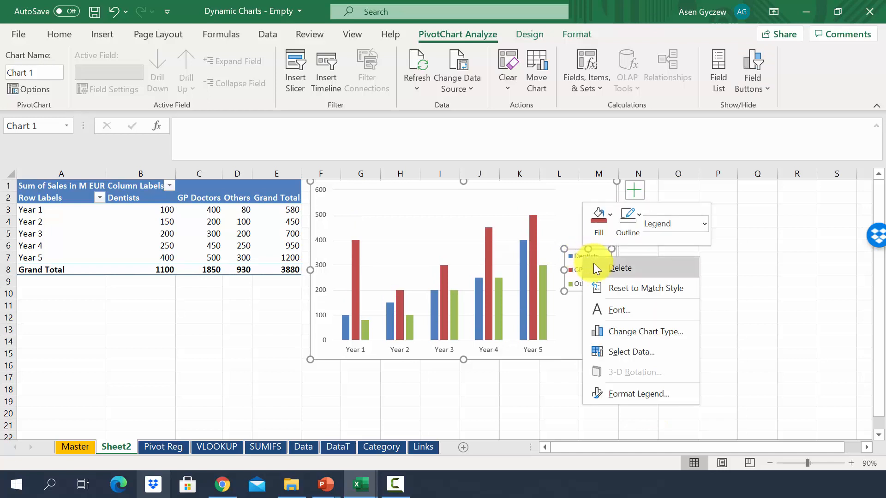
{"action": "left_click", "coordinate": [638, 394]}
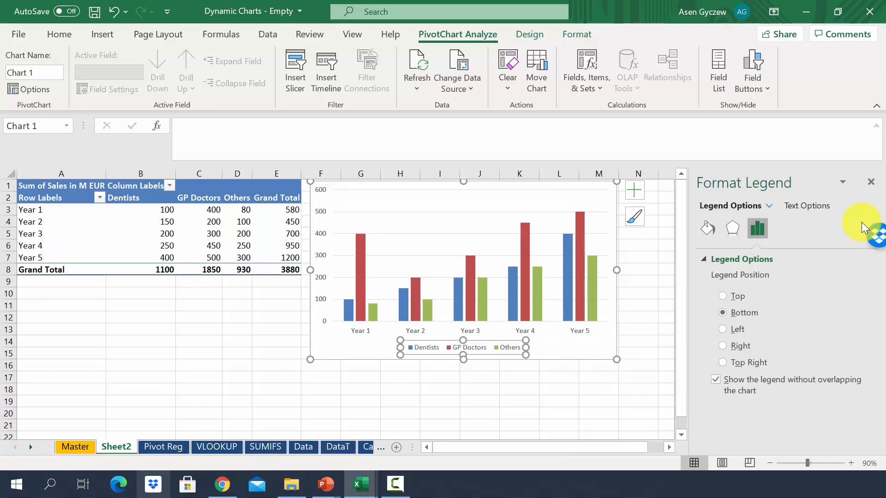
{"action": "left_click", "coordinate": [872, 182]}
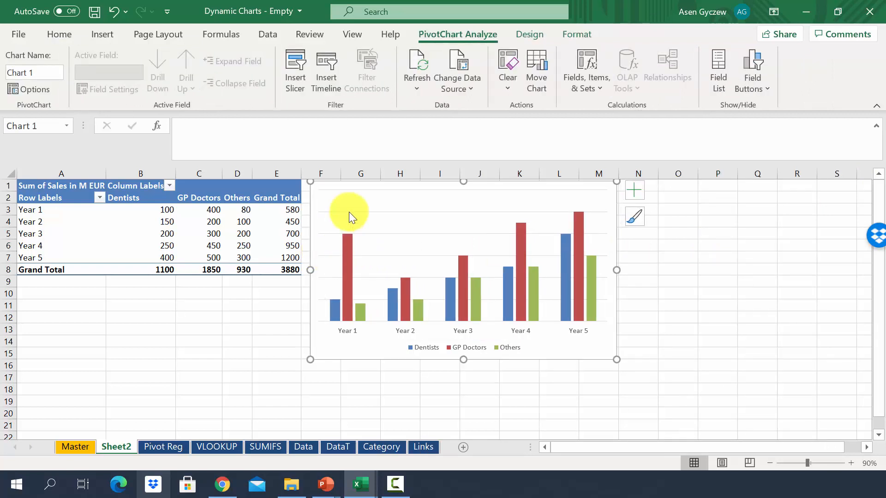
{"action": "mouse_move", "coordinate": [353, 282]}
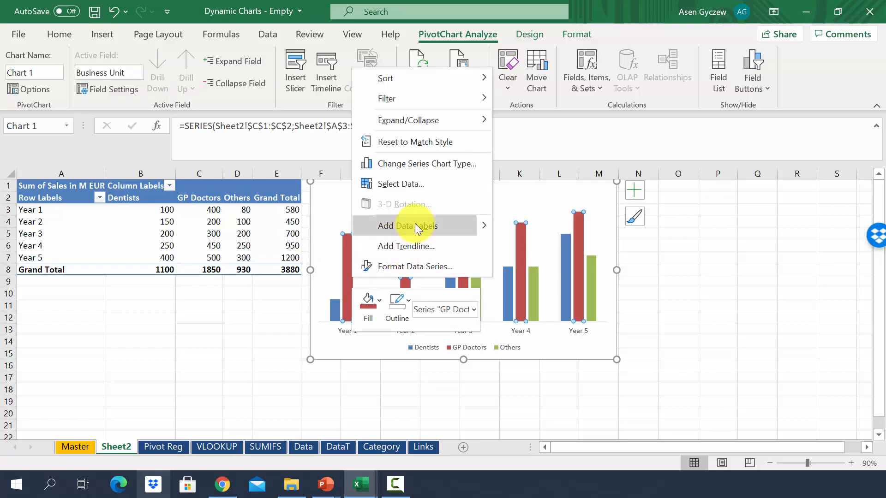
Add data labels to the GP Doctors columns and nudge the chart's position on the sheet
{"action": "left_click", "coordinate": [407, 225]}
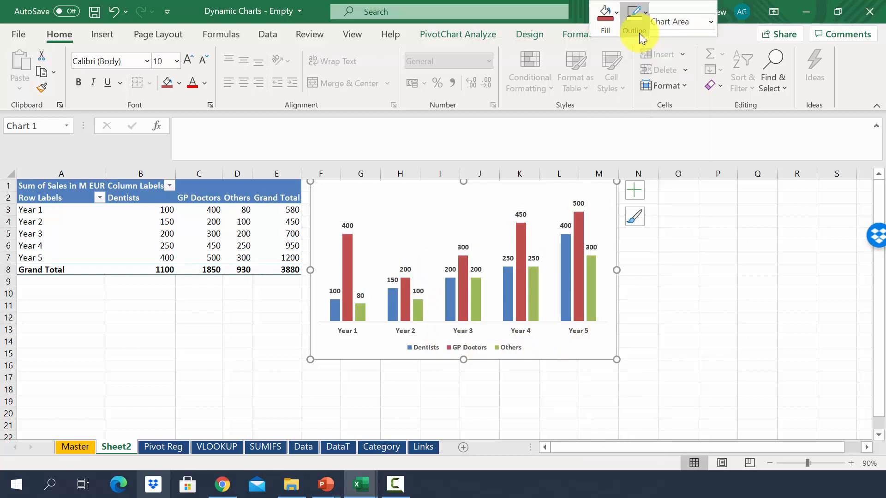
{"action": "left_click", "coordinate": [679, 316]}
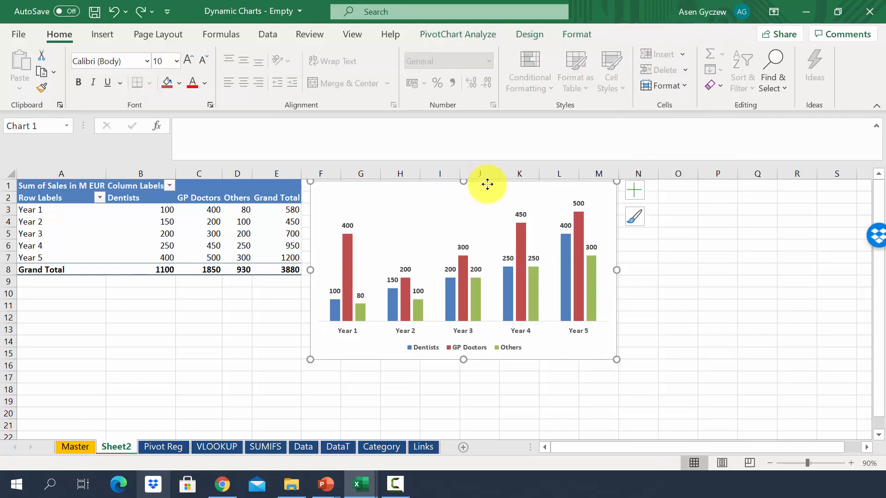
{"action": "left_click_drag", "start_coordinate": [488, 184], "coordinate": [494, 197]}
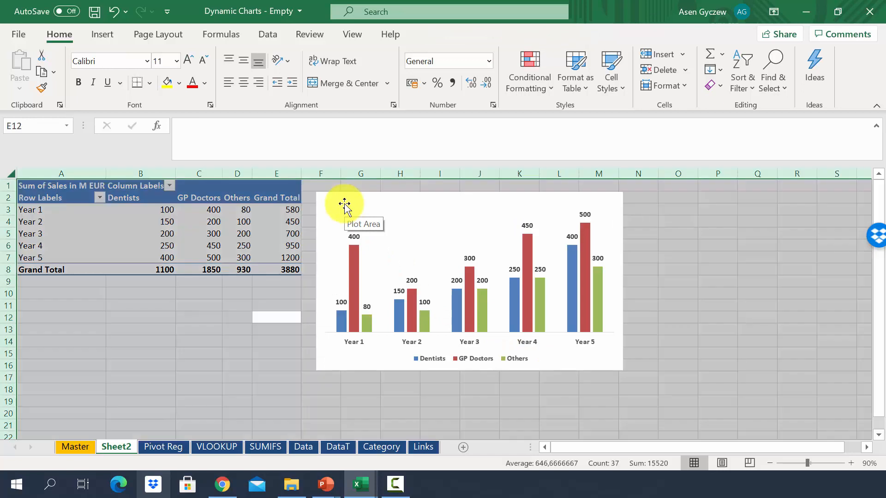
Select the PivotChart on Sheet2 with worksheet gridlines hidden
{"action": "left_click", "coordinate": [352, 34]}
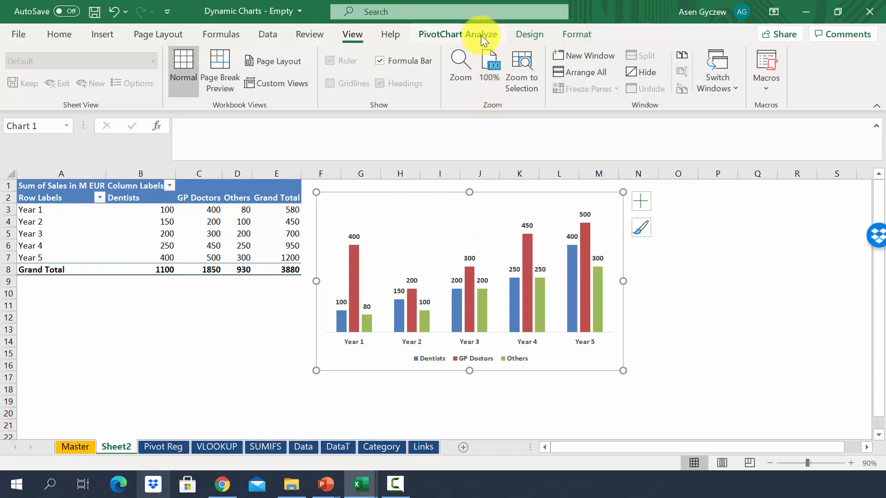
Insert slicers for Year and Business Unit from PivotChart Analyze
{"action": "left_click", "coordinate": [459, 34]}
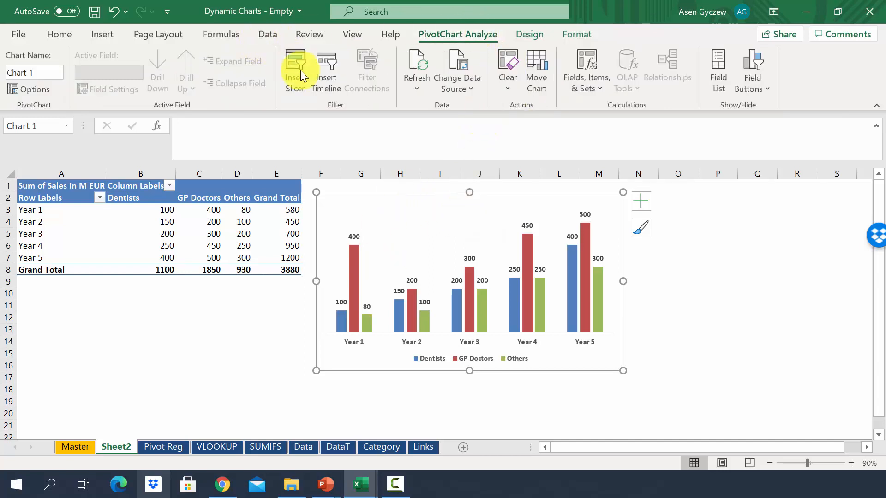
{"action": "left_click", "coordinate": [295, 71]}
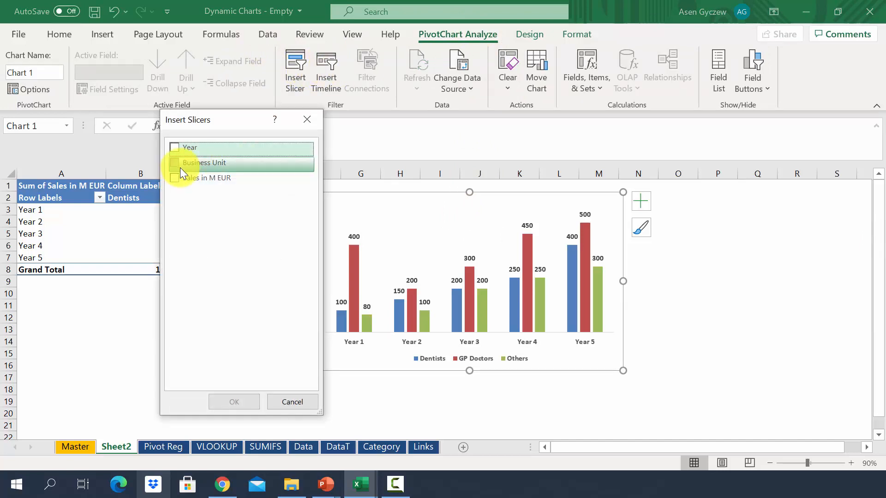
{"action": "left_click", "coordinate": [175, 148]}
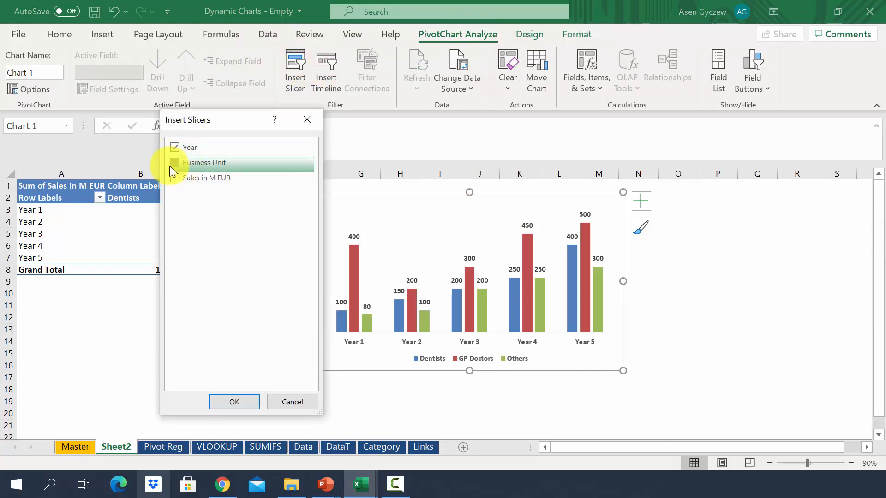
{"action": "left_click", "coordinate": [234, 401]}
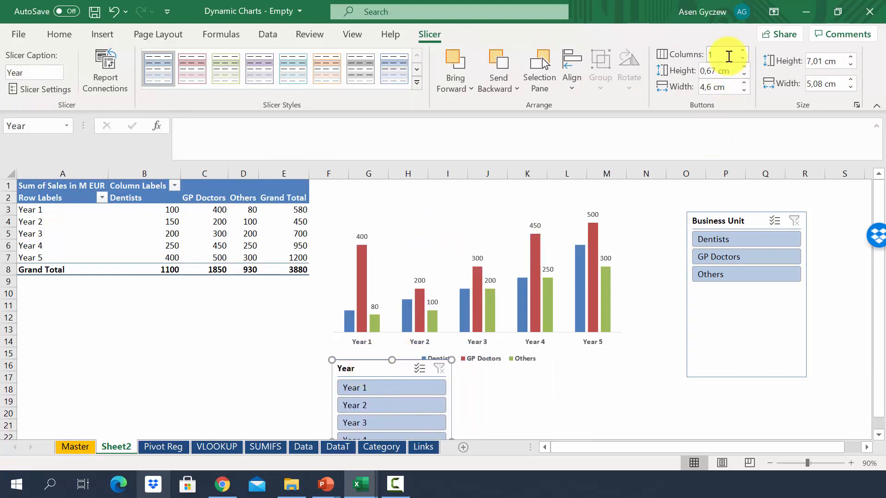
Set the Year slicer to 3 columns and browse down to the orange slicer styles
{"action": "type", "text": "3"}
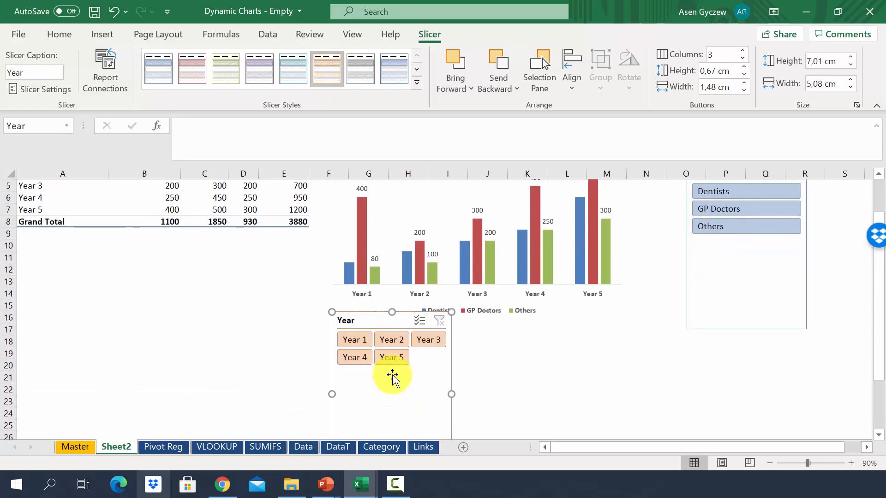
{"action": "scroll", "scroll_direction": "down", "scroll_amount": 3}
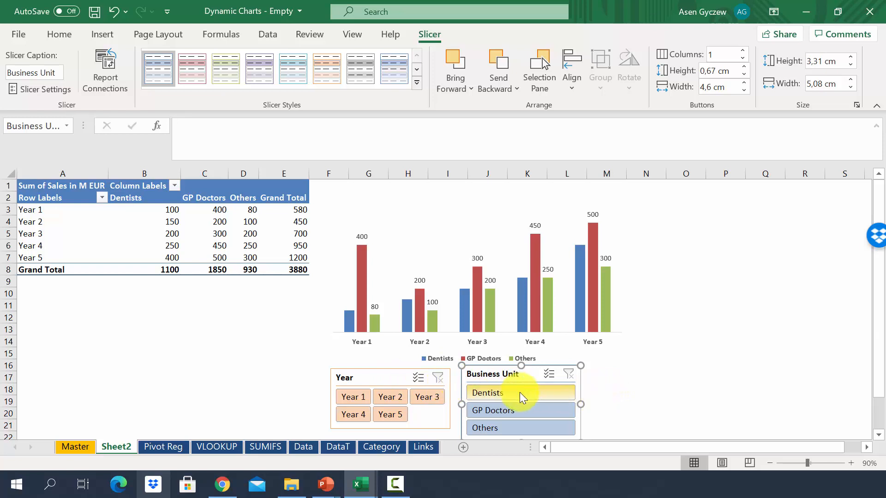
{"action": "left_click", "coordinate": [488, 393]}
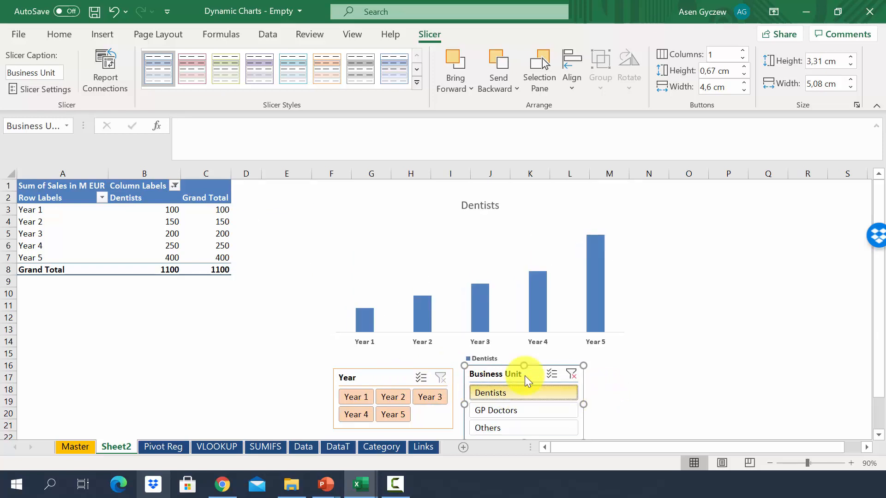
{"action": "mouse_move", "coordinate": [548, 391]}
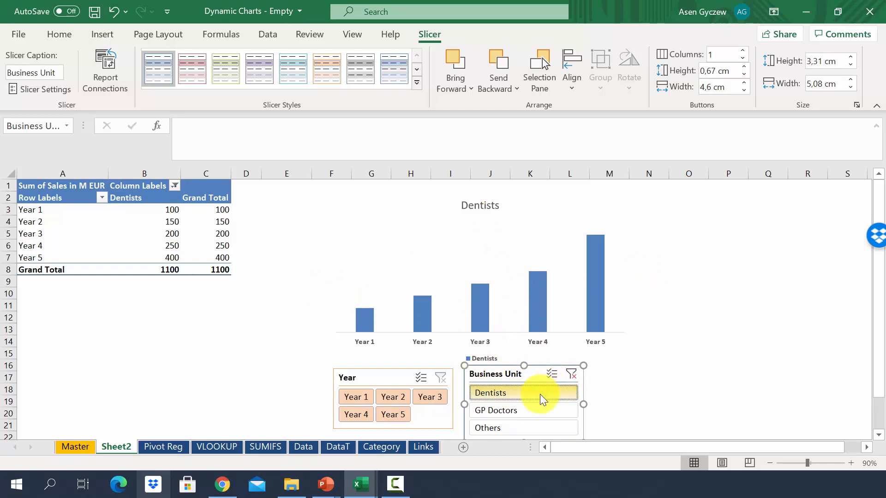
{"action": "left_click", "coordinate": [495, 410]}
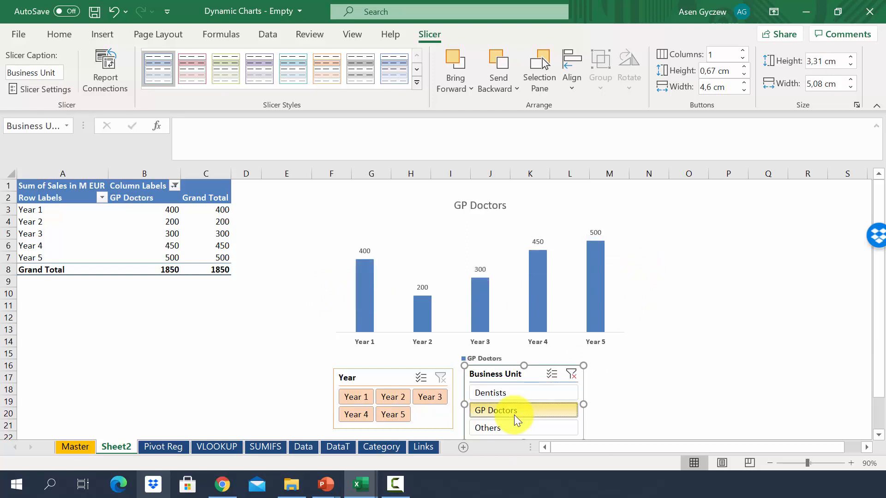
{"action": "left_click", "coordinate": [488, 427]}
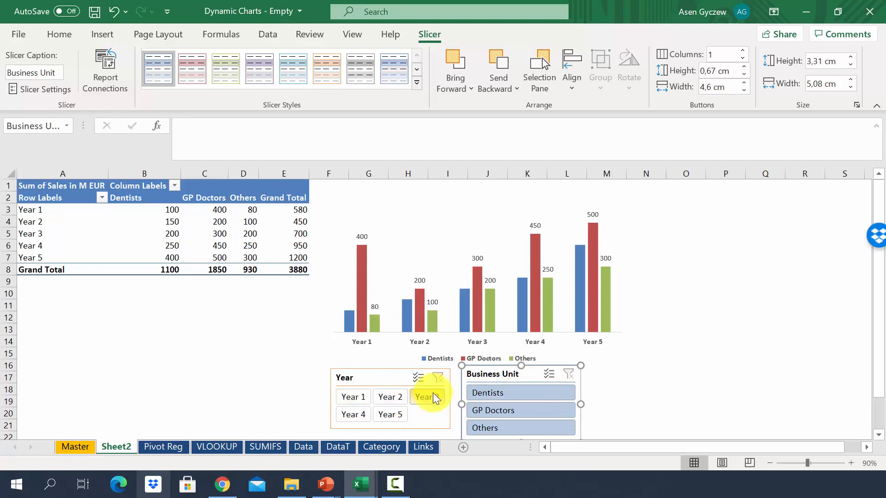
Filter the Year slicer to Year 1 alone, then Ctrl-add Year 2 and Year 5
{"action": "left_click", "coordinate": [427, 397]}
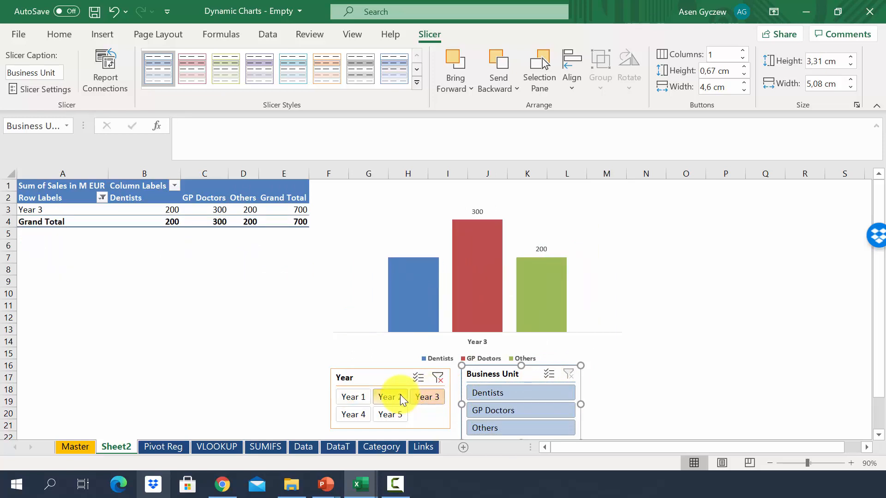
{"action": "left_click", "coordinate": [389, 397]}
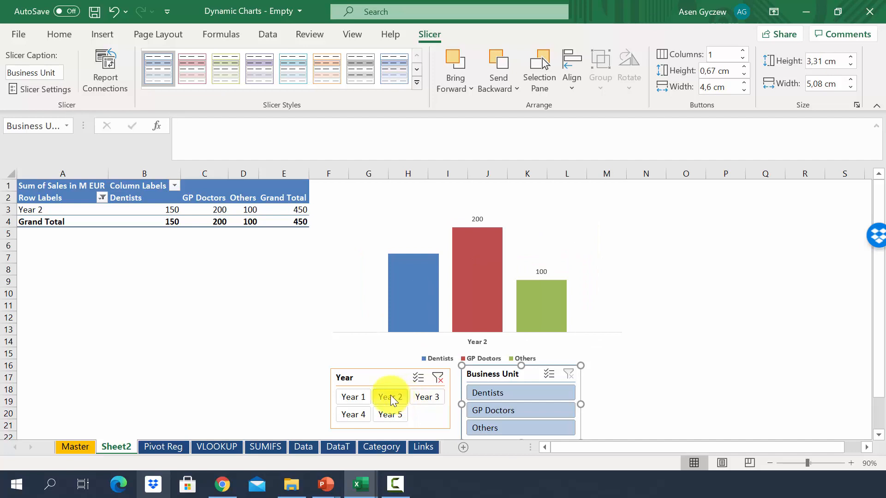
{"action": "left_click", "coordinate": [352, 397]}
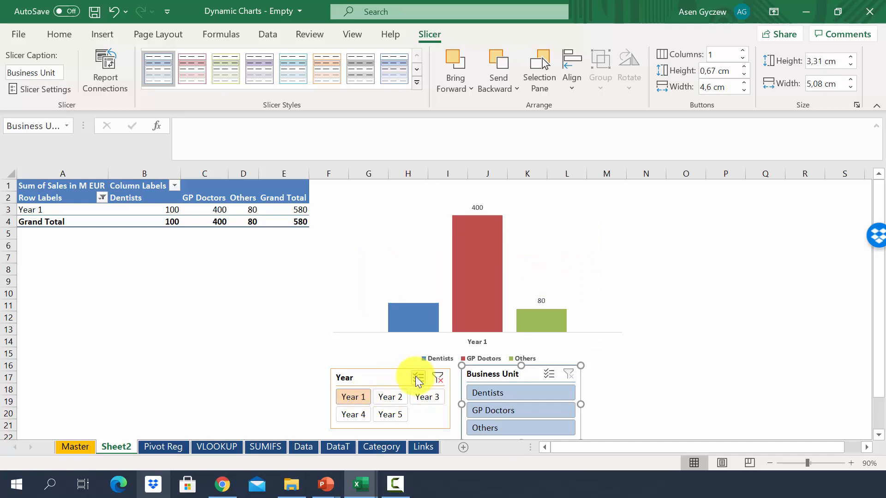
{"action": "mouse_move", "coordinate": [417, 377]}
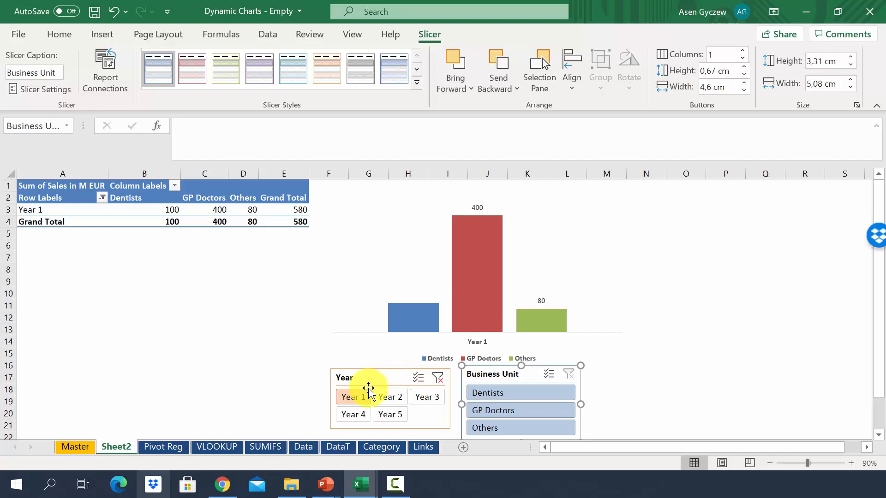
{"action": "mouse_move", "coordinate": [390, 397]}
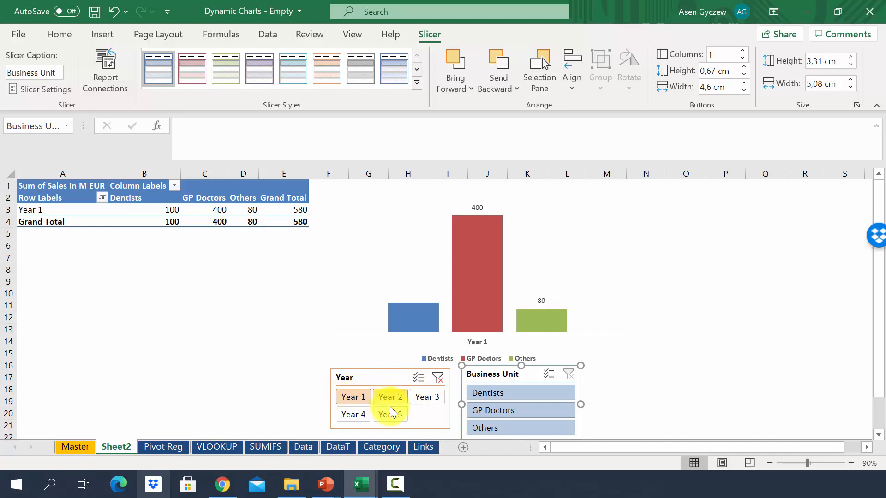
{"action": "left_click", "coordinate": [390, 414]}
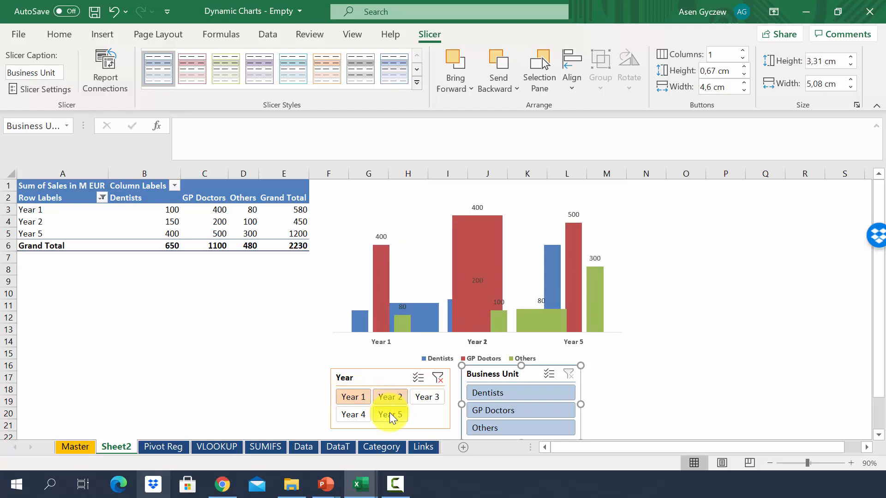
{"action": "left_click", "coordinate": [389, 415]}
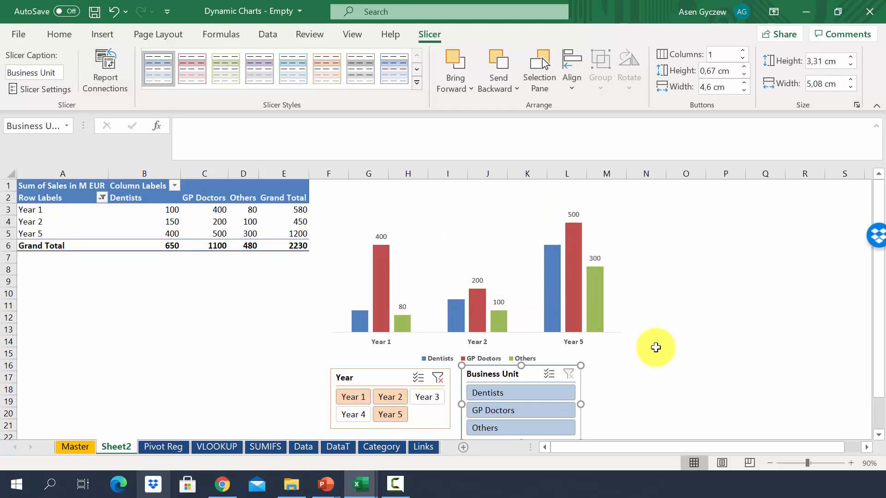
{"action": "mouse_move", "coordinate": [551, 334]}
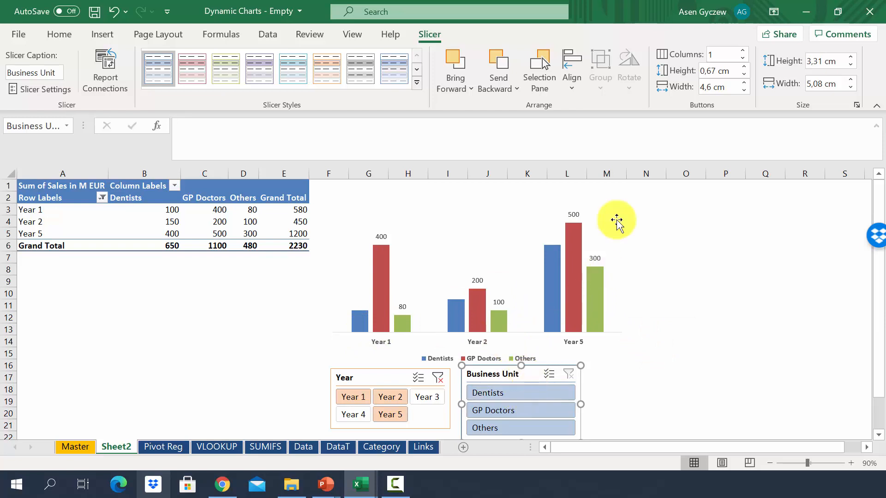
{"action": "mouse_move", "coordinate": [615, 220]}
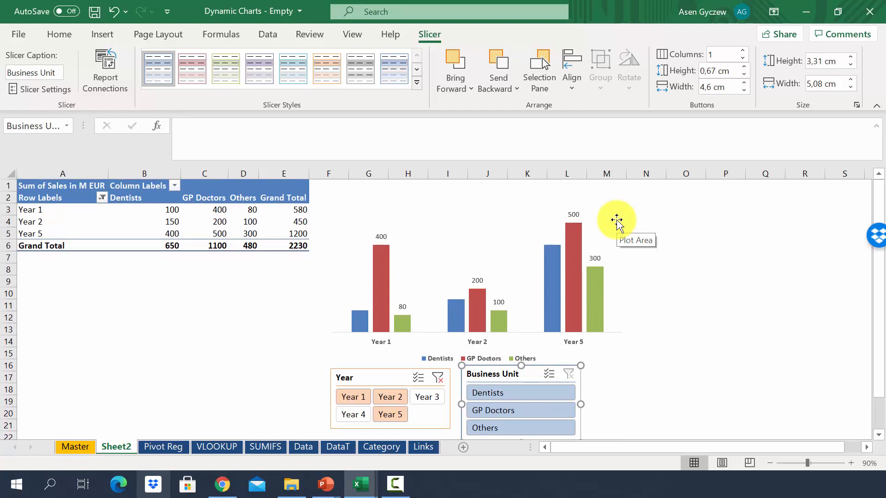
{"action": "mouse_move", "coordinate": [353, 371]}
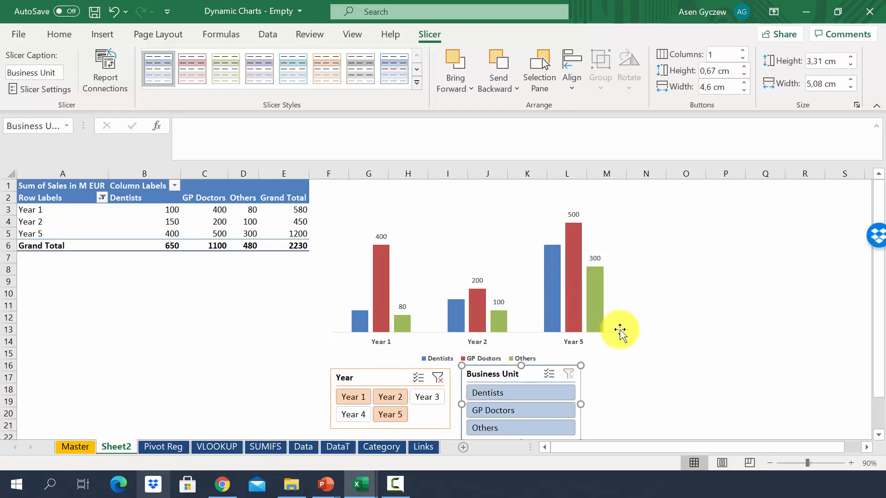
{"action": "mouse_move", "coordinate": [620, 329]}
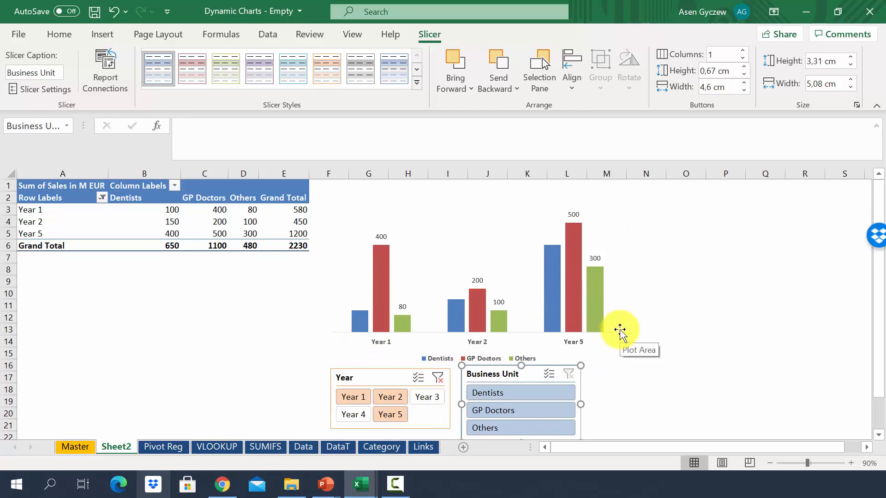
{"action": "mouse_move", "coordinate": [560, 322]}
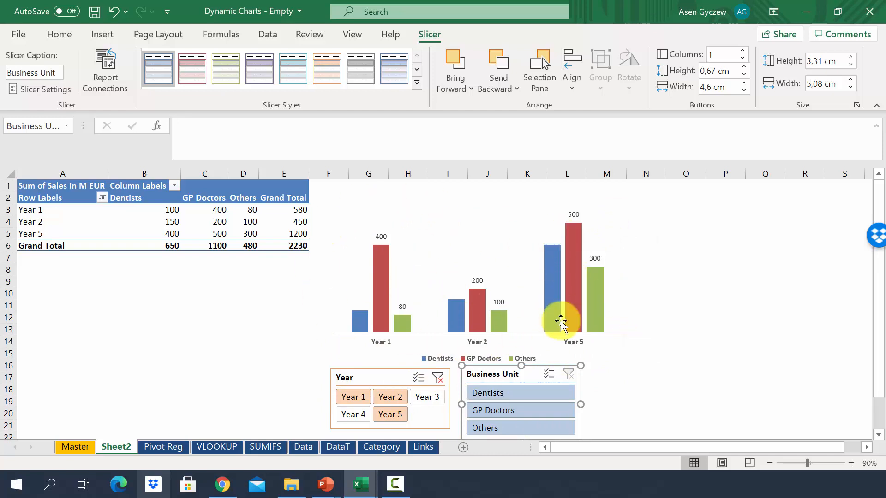
{"action": "mouse_move", "coordinate": [439, 322]}
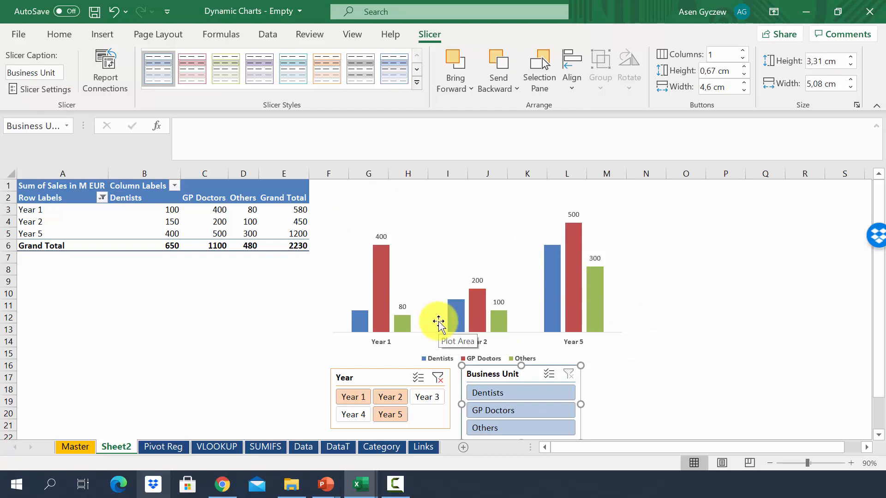
{"action": "mouse_move", "coordinate": [437, 322]}
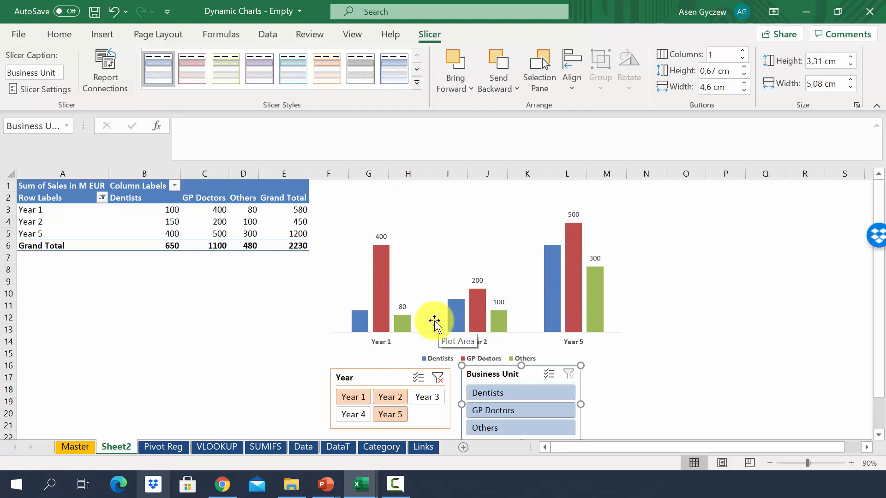
{"action": "mouse_move", "coordinate": [492, 217]}
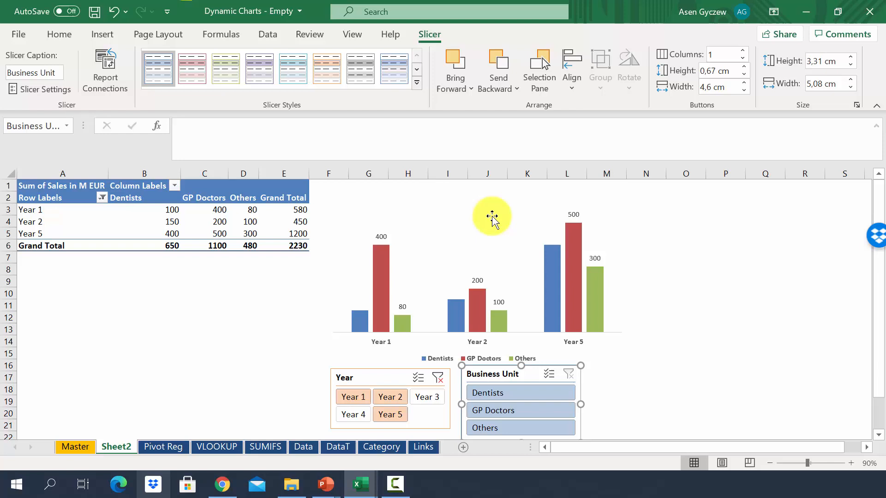
{"action": "mouse_move", "coordinate": [643, 334]}
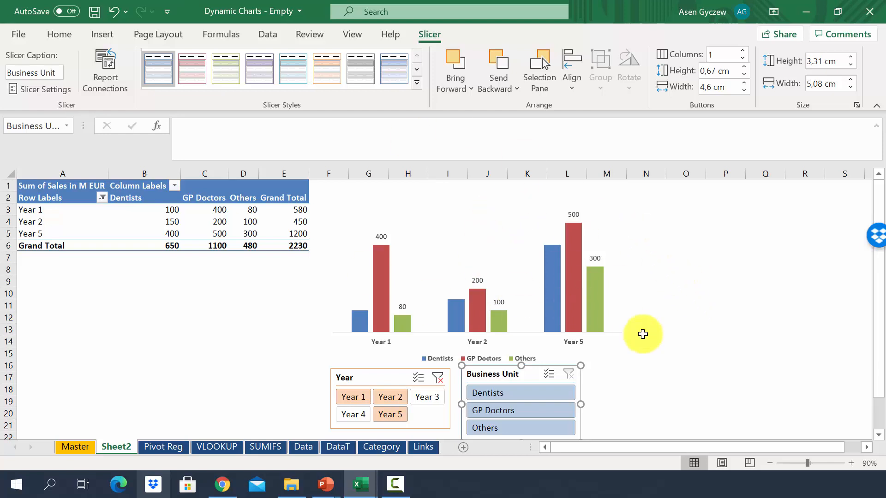
{"action": "mouse_move", "coordinate": [686, 252]}
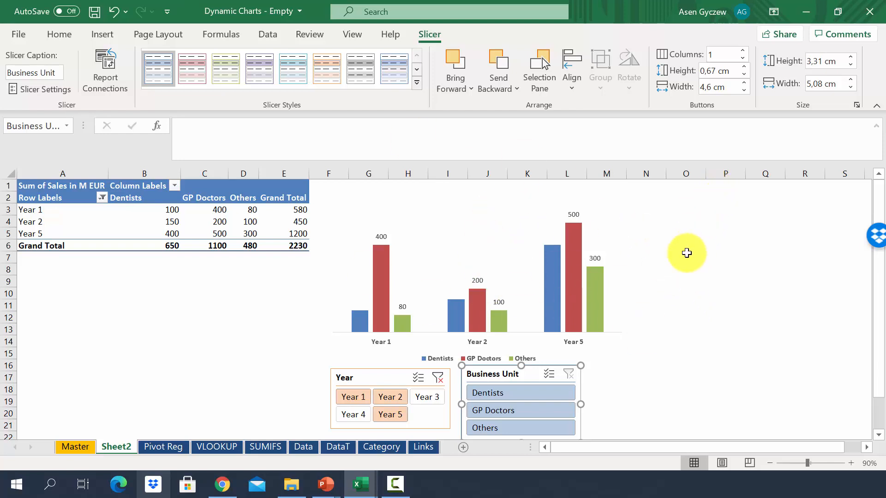